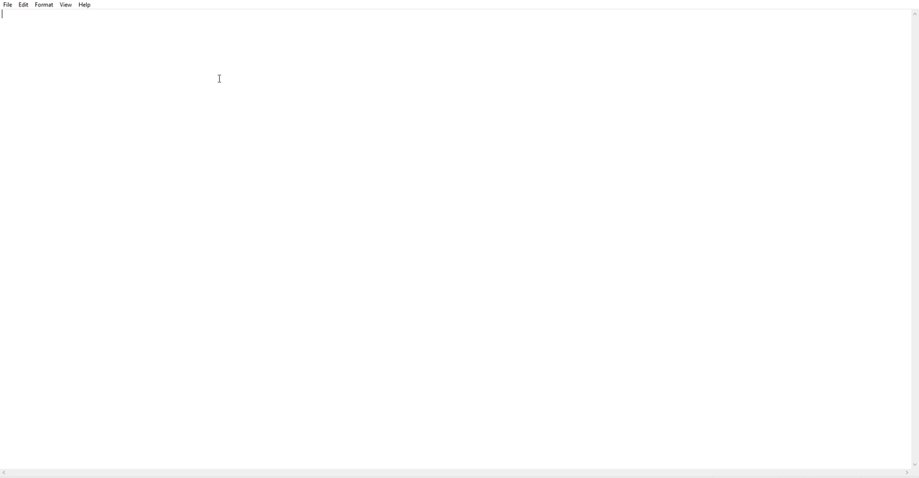
{"action": "mouse_move", "coordinate": [148, 59]}
{"action": "type", "text": "~~~~~~"}
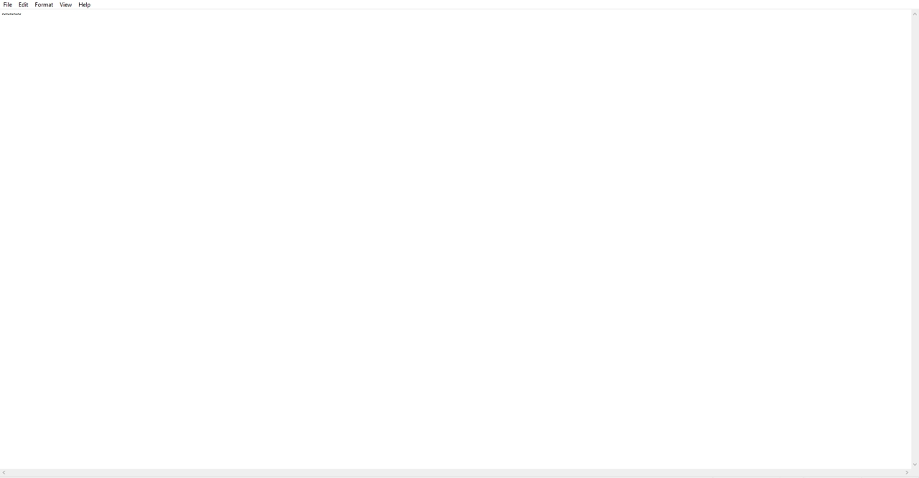
Type the command 'setrun -doall -runspeed23' below the tilde line and start a new line
{"action": "type", "text": "set"}
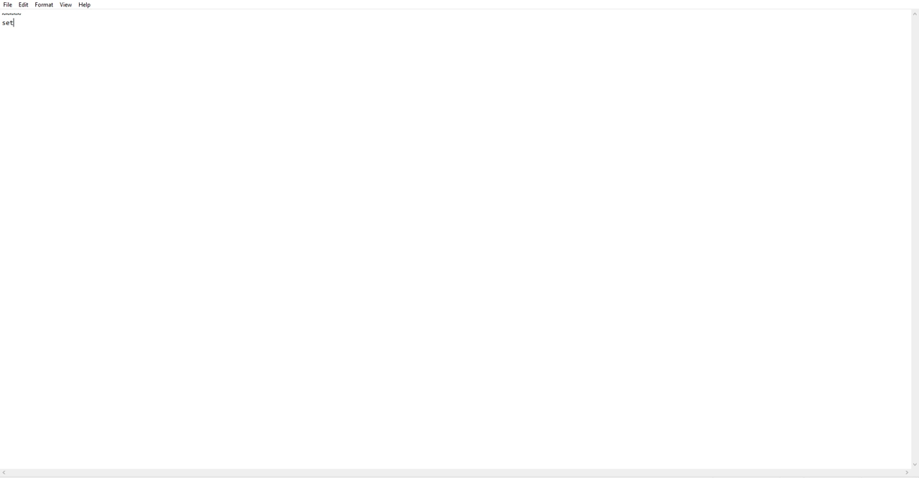
{"action": "type", "text": "run -do"}
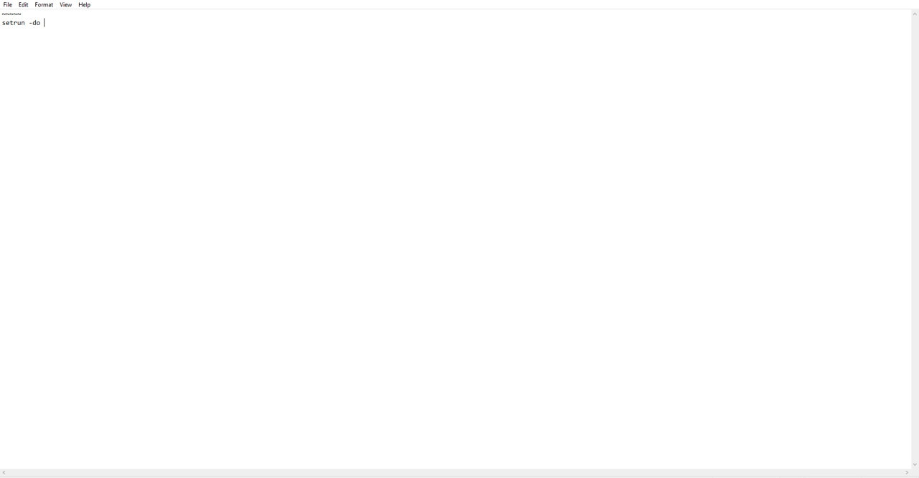
{"action": "type", "text": "ll -"}
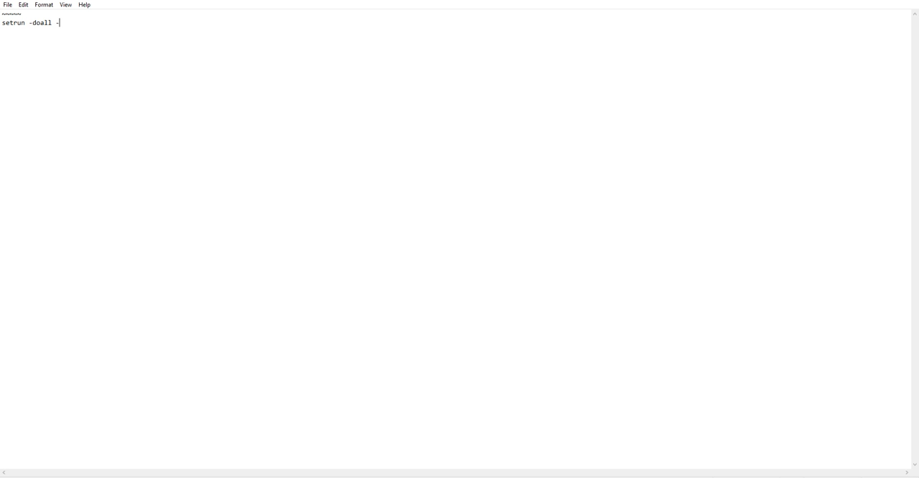
{"action": "type", "text": "runspeed23"}
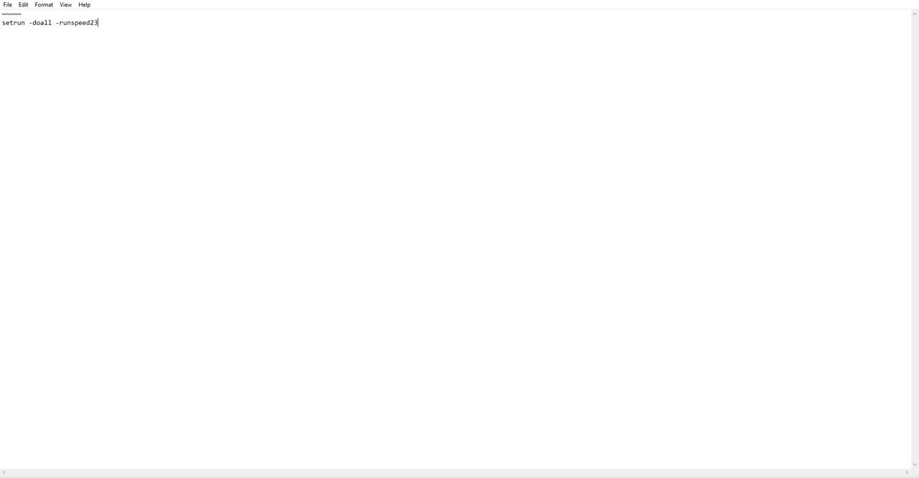
{"action": "key", "text": "Return"}
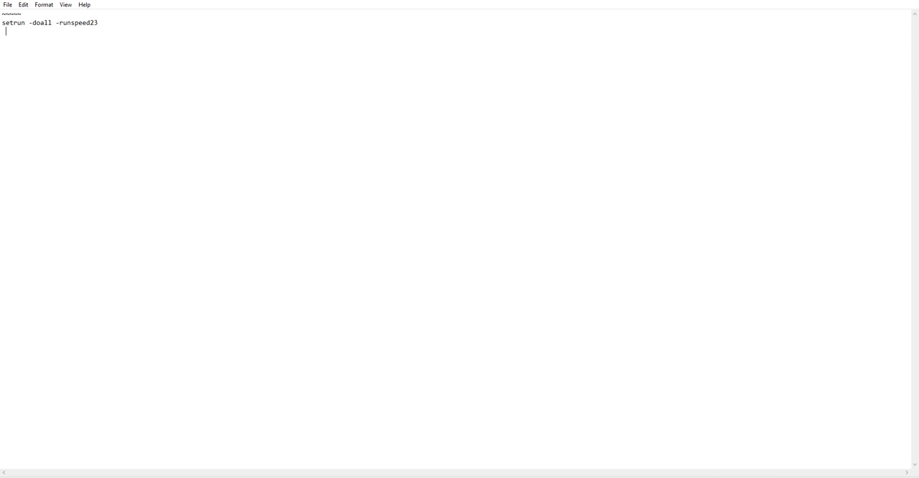
Add a tilde, 'abrurg' between two dashed lines, and another tilde
{"action": "type", "text": "--------------"}
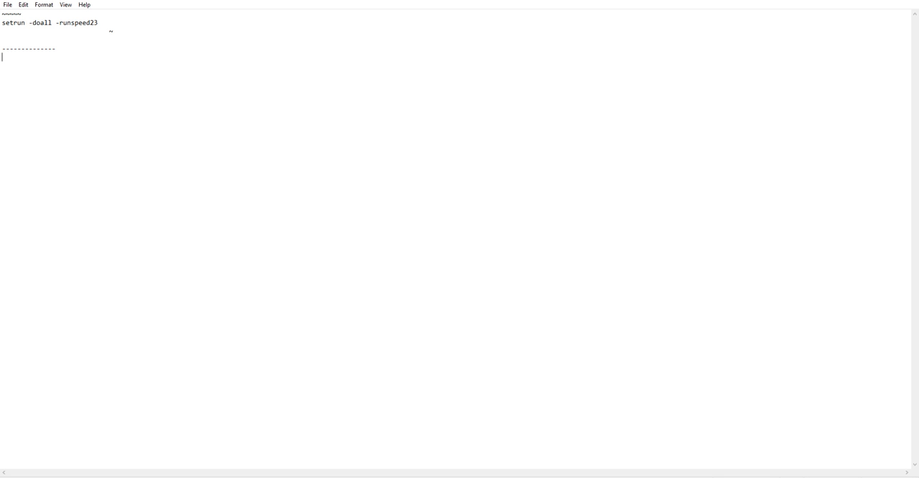
{"action": "type", "text": "abrurg"}
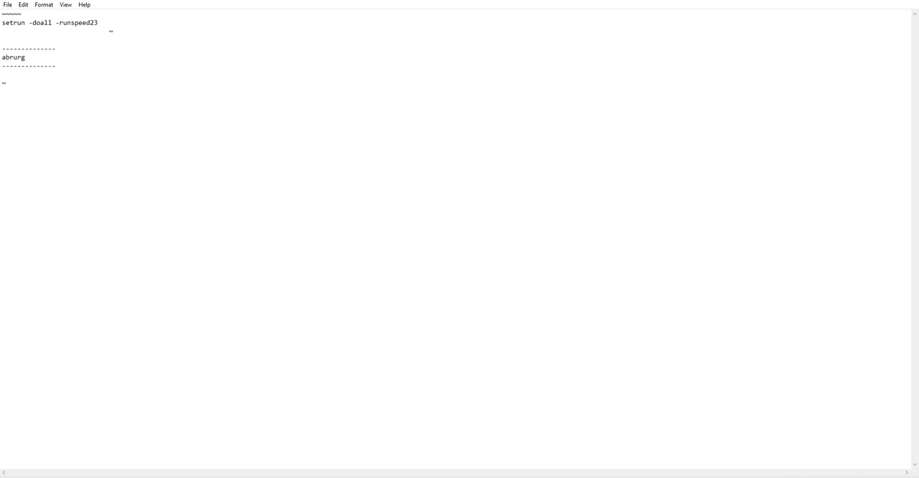
Type the line 'waitforturnsystemon=true'
{"action": "type", "text": "waitf"}
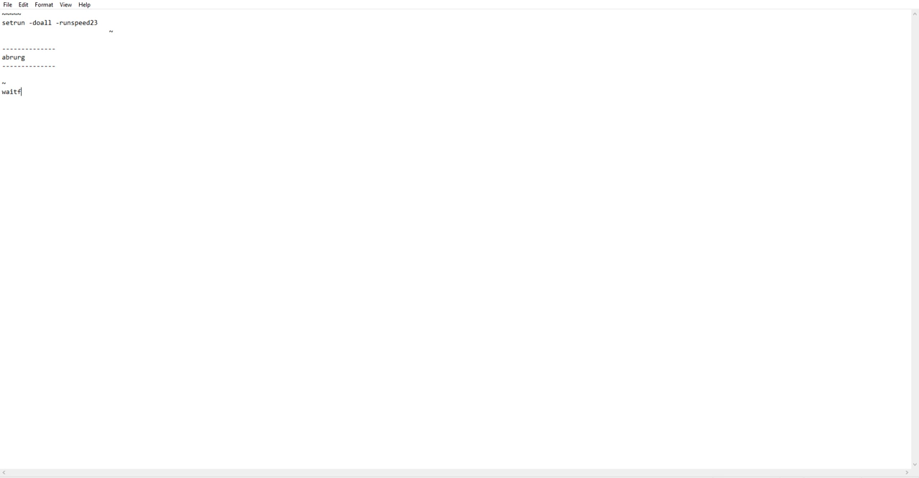
{"action": "type", "text": "orturnsystemon"}
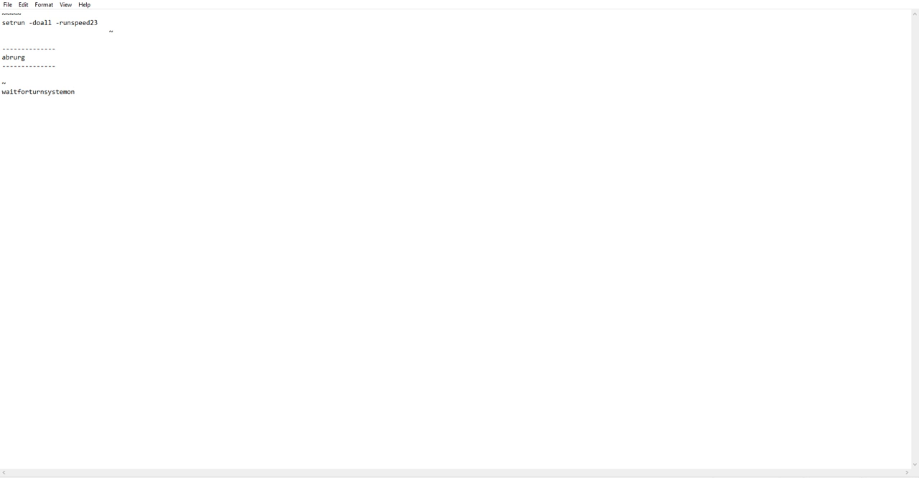
{"action": "type", "text": "="}
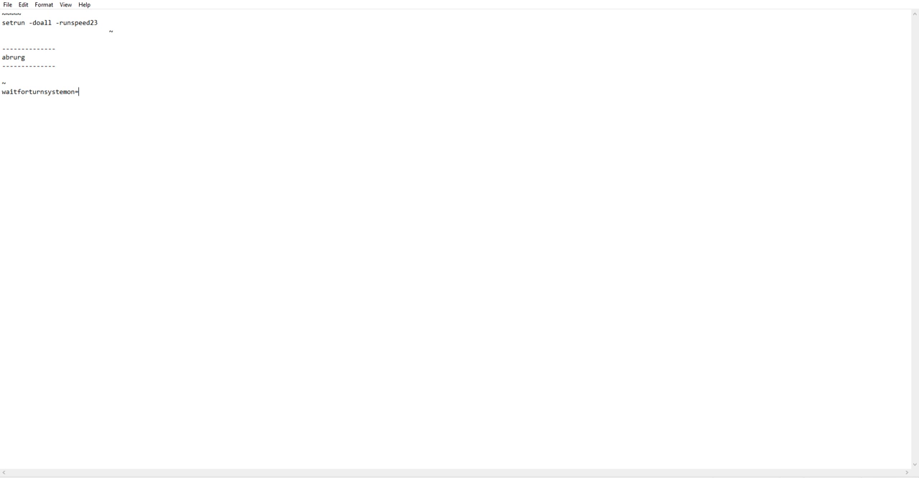
{"action": "type", "text": "true"}
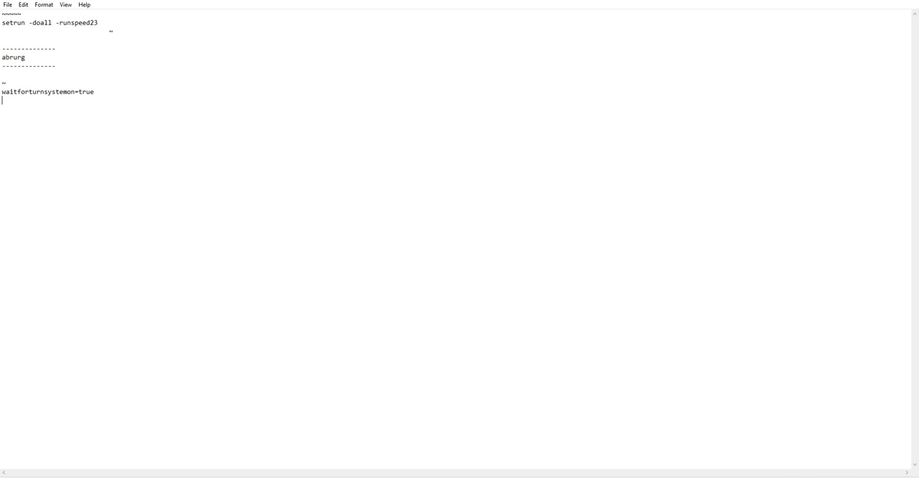
Add the line '-extractin_queue folder' followed by two indented tildes
{"action": "type", "text": "-exc"}
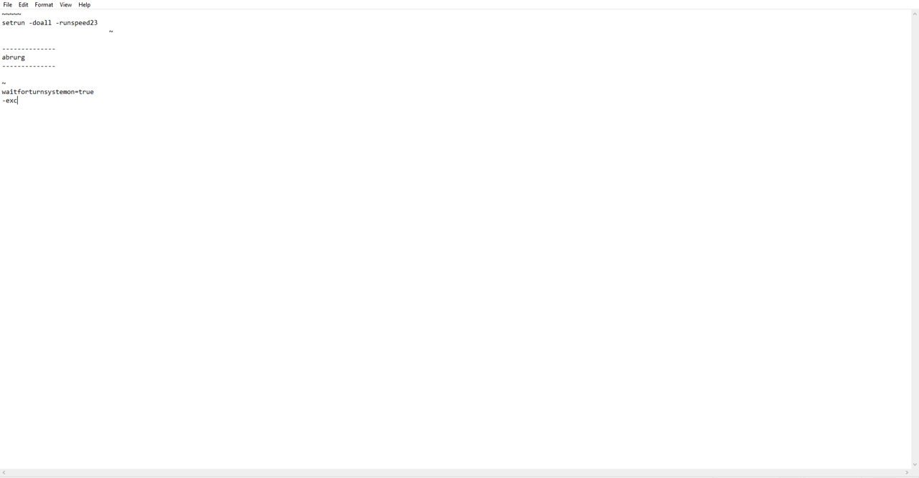
{"action": "type", "text": "tract"}
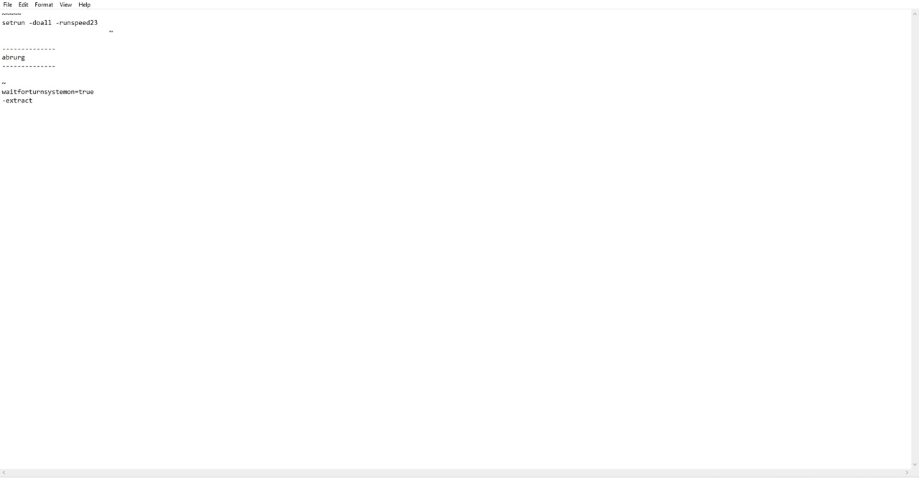
{"action": "type", "text": "in"}
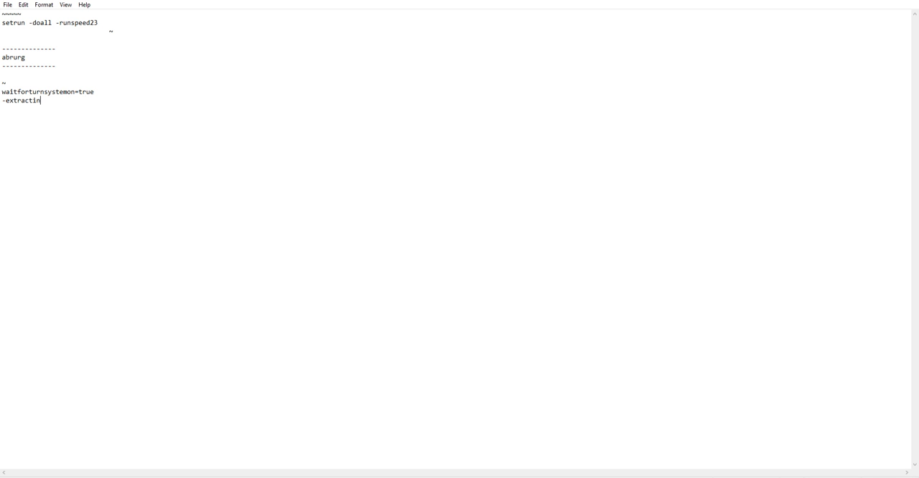
{"action": "type", "text": "_queue"}
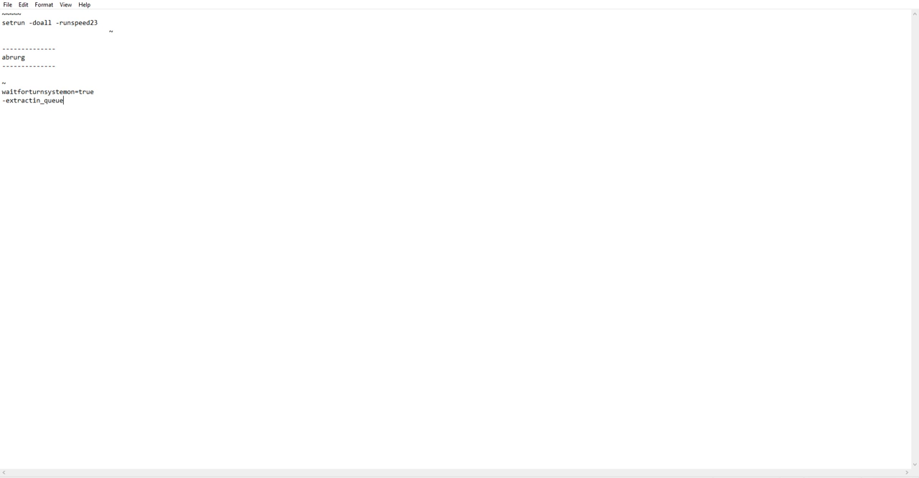
{"action": "type", "text": "fold"}
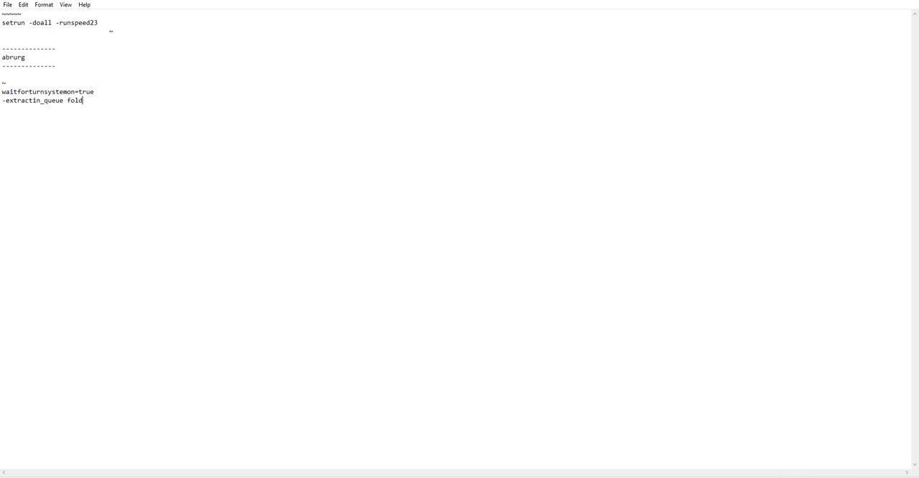
{"action": "type", "text": "er"}
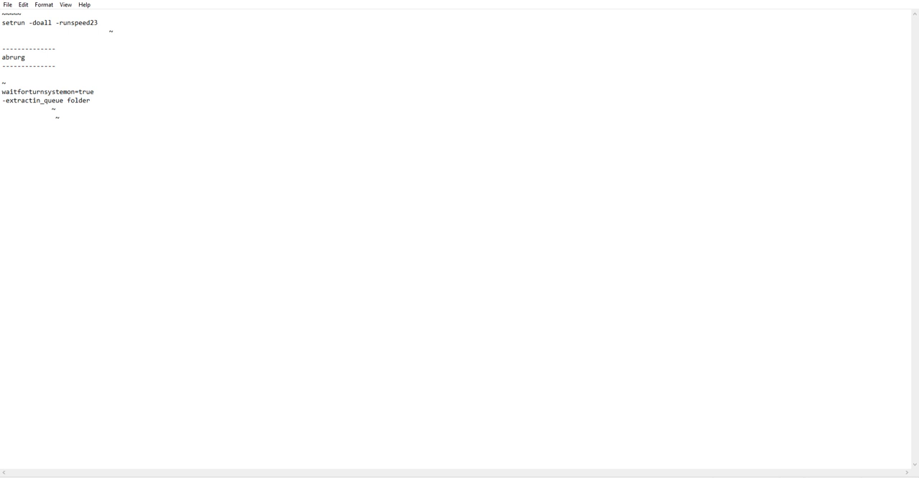
Add closing braces, a 'repeat script' line, and another closing brace
{"action": "type", "text": "}"}
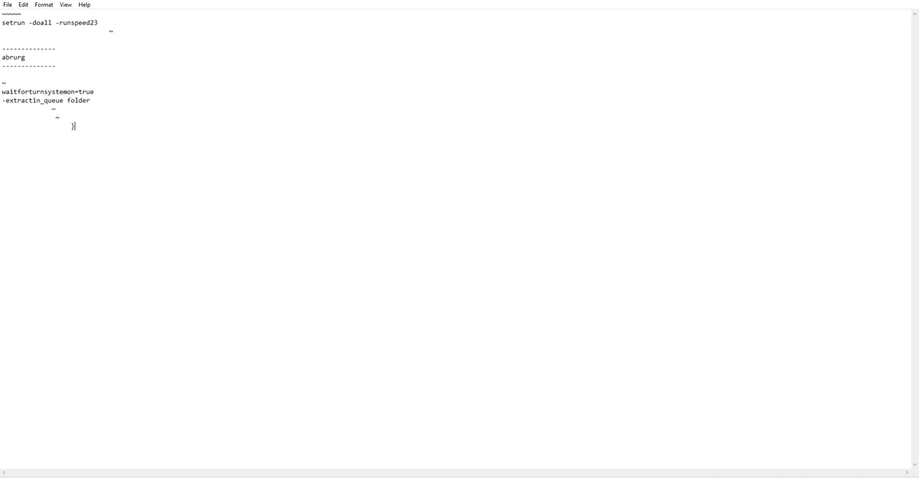
{"action": "key", "text": "Return"}
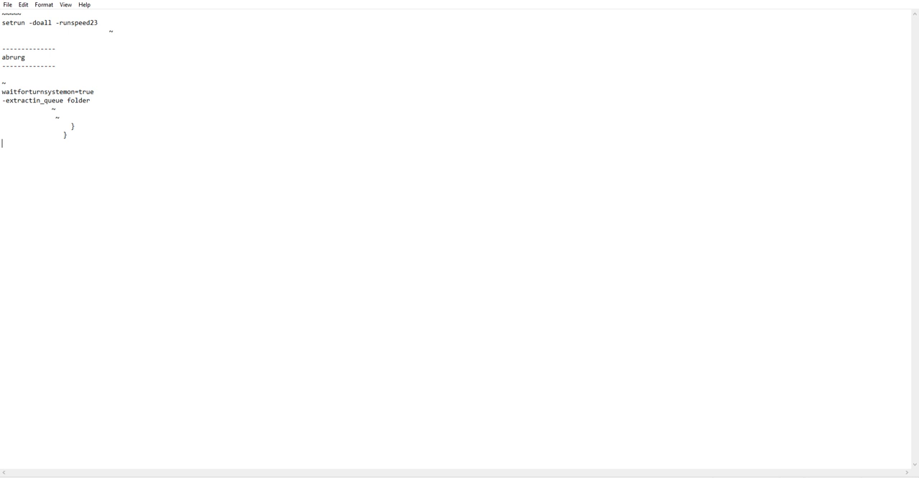
{"action": "type", "text": "repeart"}
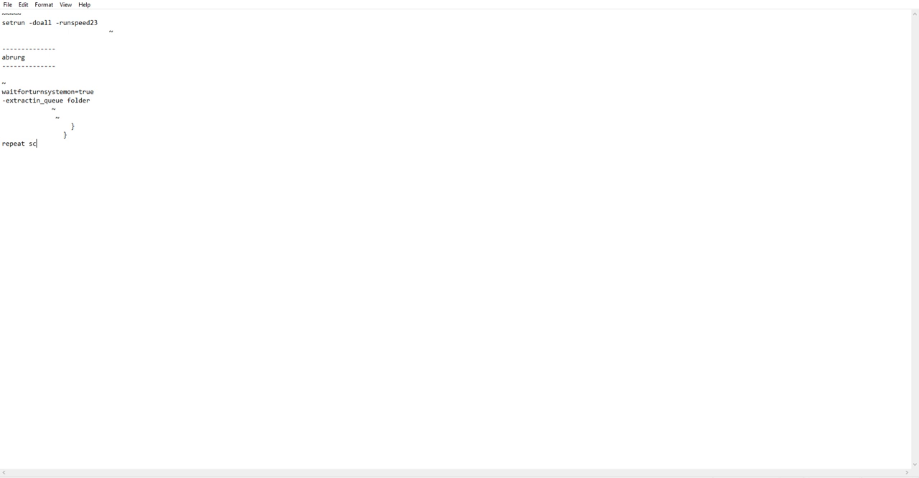
{"action": "type", "text": "ript"}
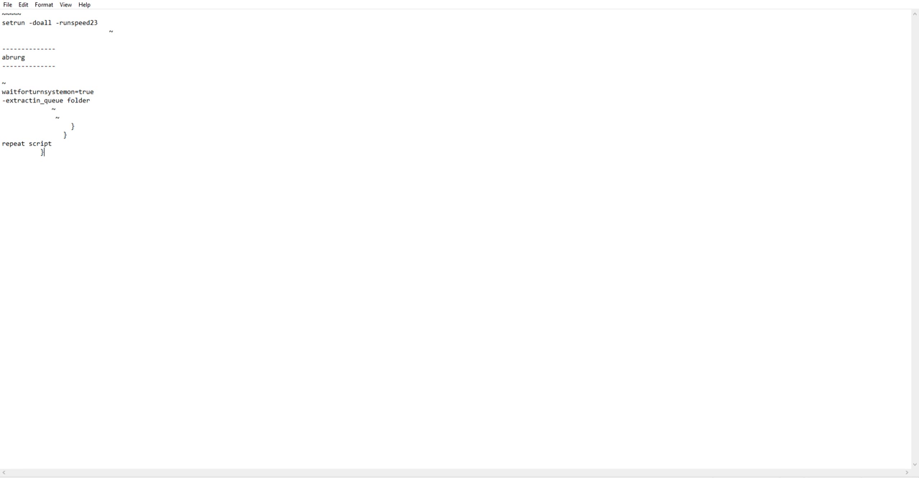
{"action": "key", "text": "Return"}
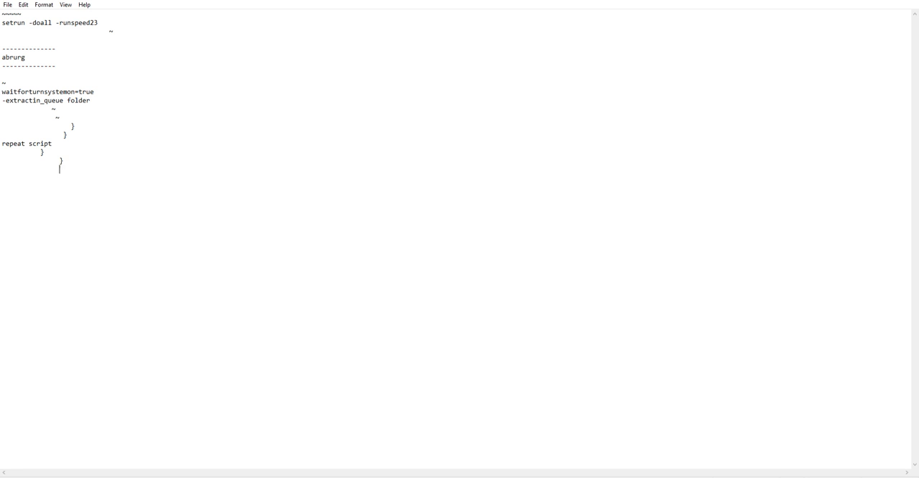
{"action": "type", "text": "}"}
{"action": "type", "text": "rename a"}
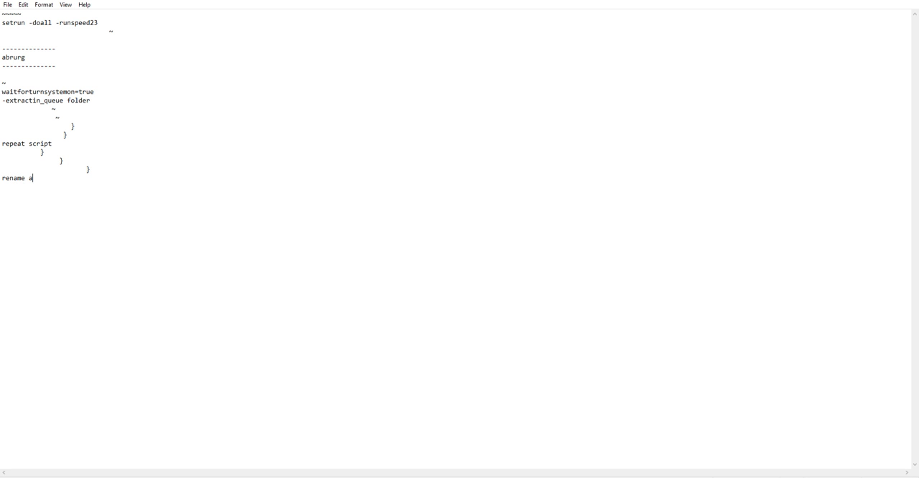
Complete the line 'rename all (randbetween [0-19])'
{"action": "type", "text": "ll ()"}
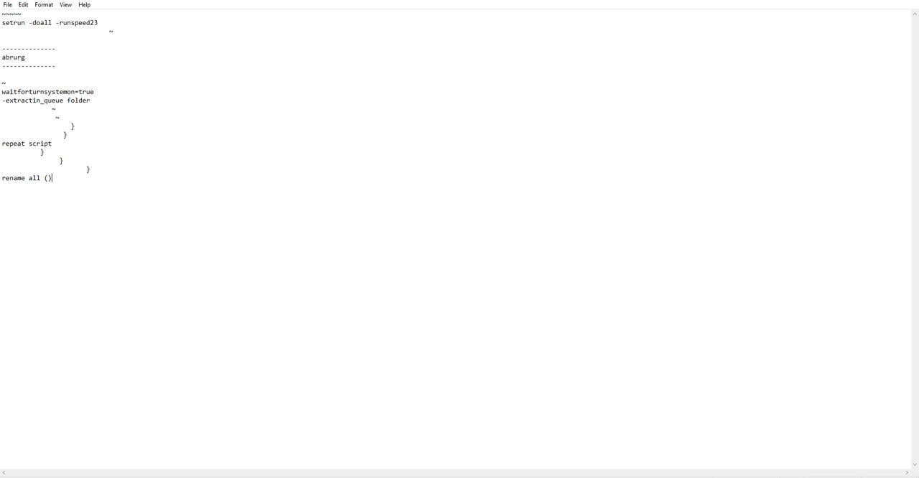
{"action": "type", "text": "random"}
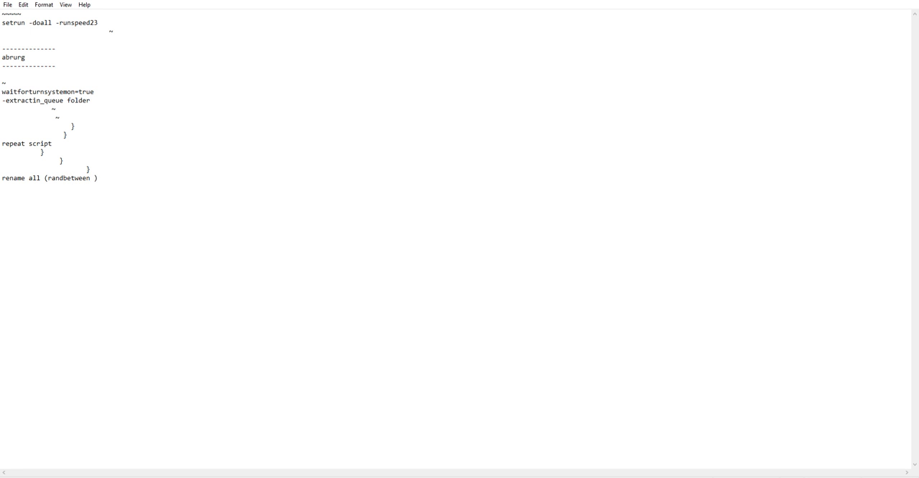
{"action": "type", "text": "[]"}
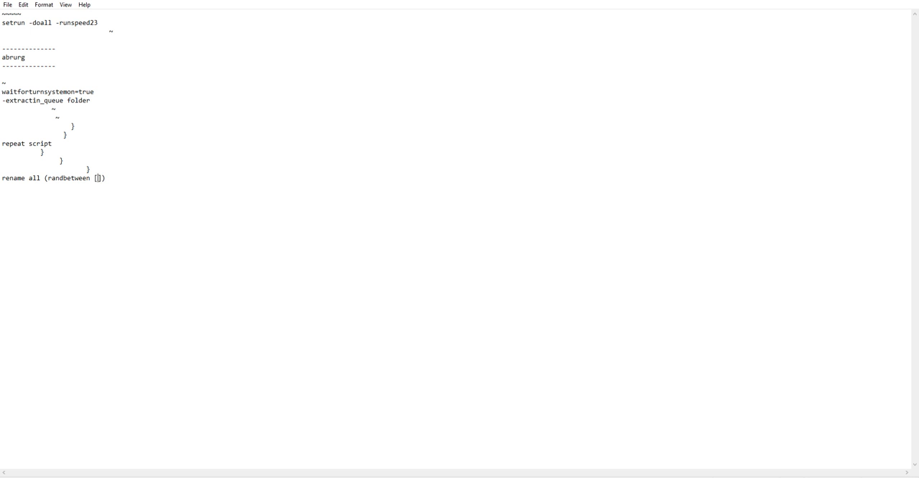
{"action": "type", "text": "0-19"}
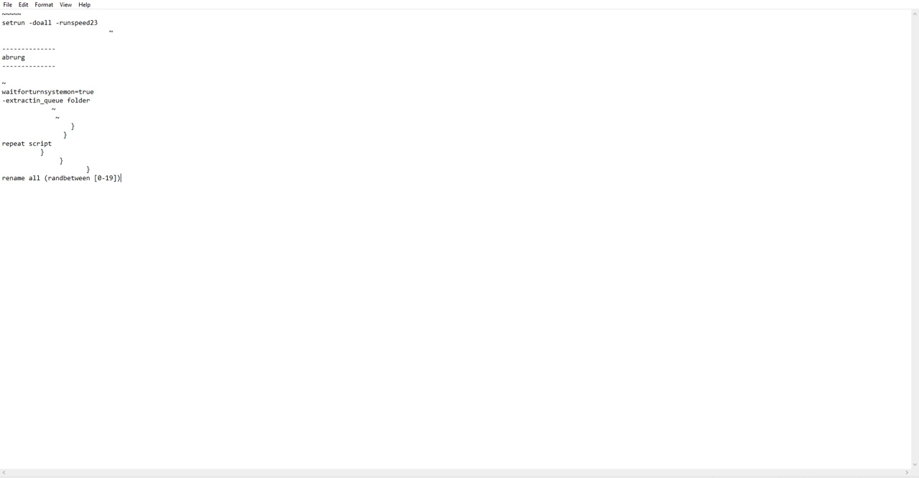
Type 'variable_to_all' and list names -1,henry and sam
{"action": "type", "text": "variabl"}
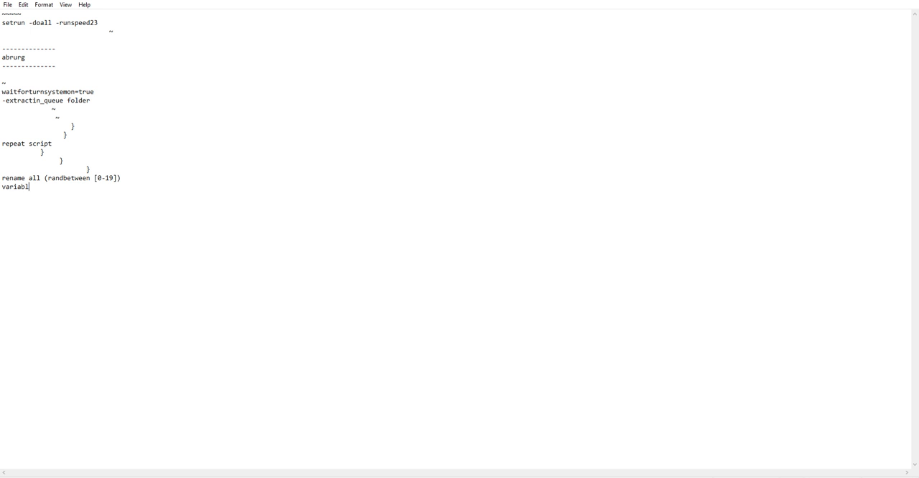
{"action": "type", "text": "e to al"}
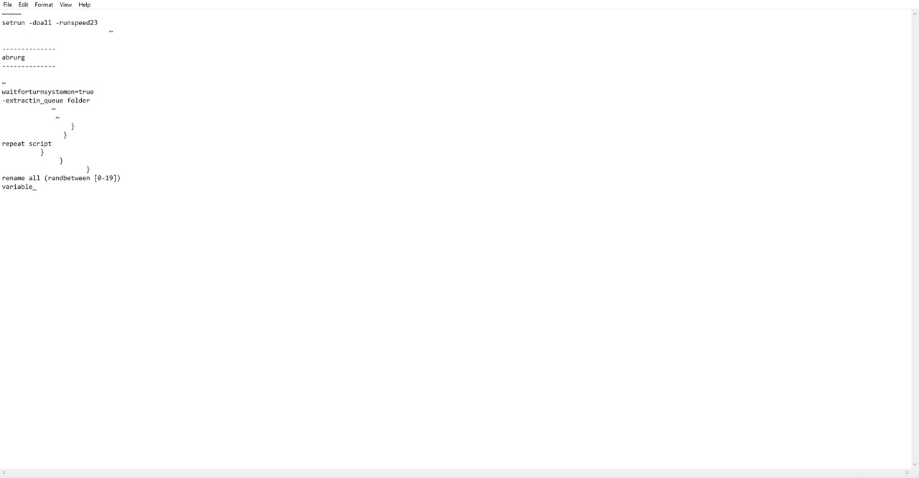
{"action": "type", "text": "to_all"}
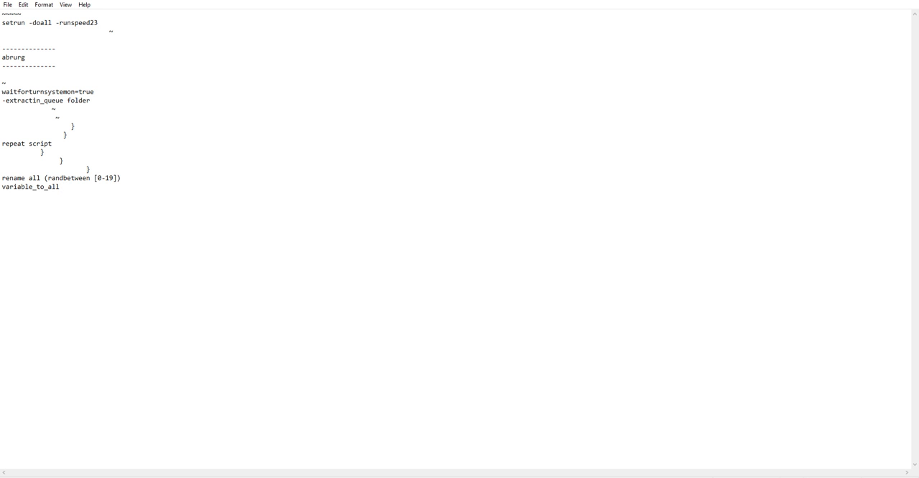
{"action": "type", "text": "-1"}
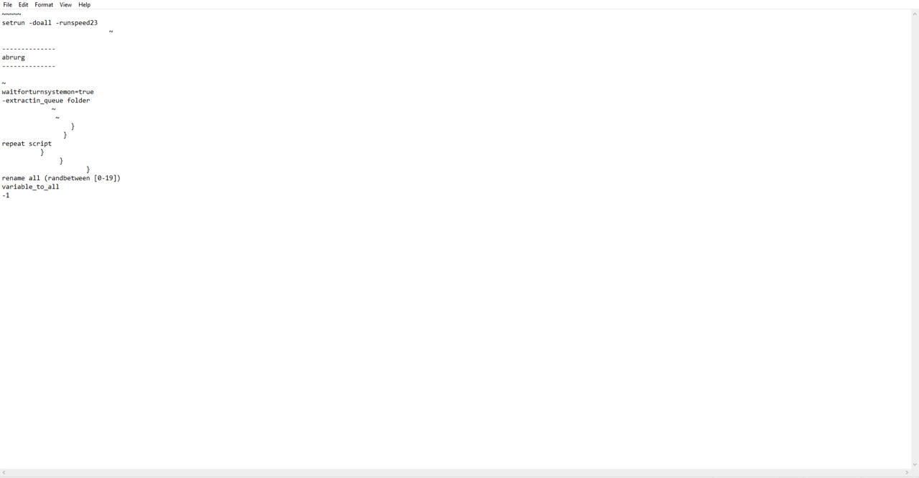
{"action": "type", "text": ",henry"}
{"action": "type", "text": "-2"}
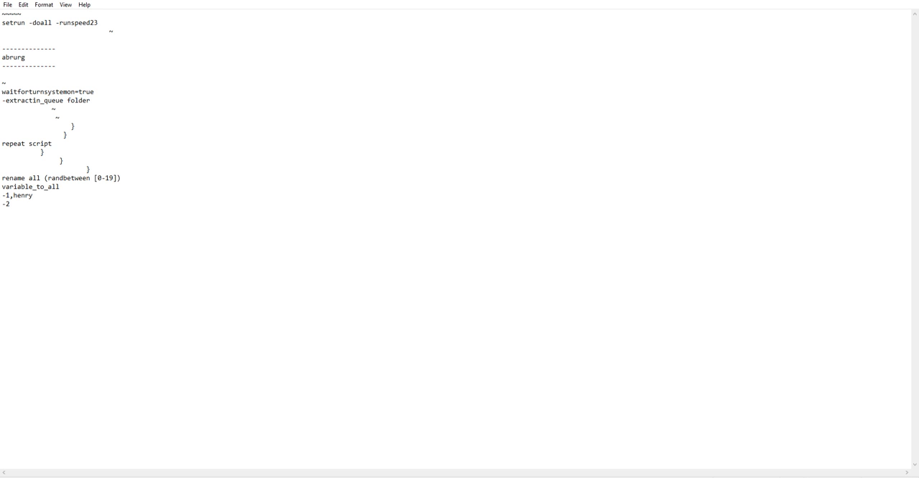
{"action": "type", "text": ",sam"}
{"action": "type", "text": "-3,"}
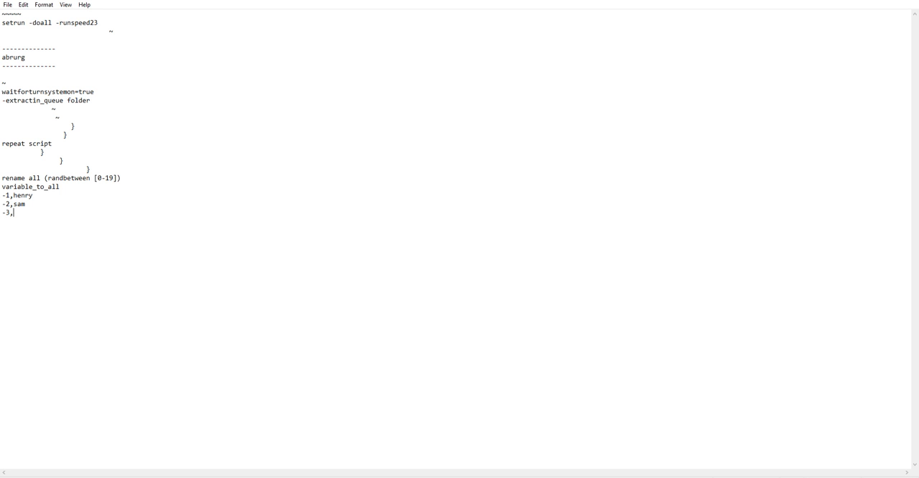
Add alfred, julie (fixing a typo) and -5,maxwell, then the closing braces
{"action": "type", "text": "alfred"}
{"action": "left_click", "coordinate": [456, 221]}
{"action": "type", "text": "-4"}
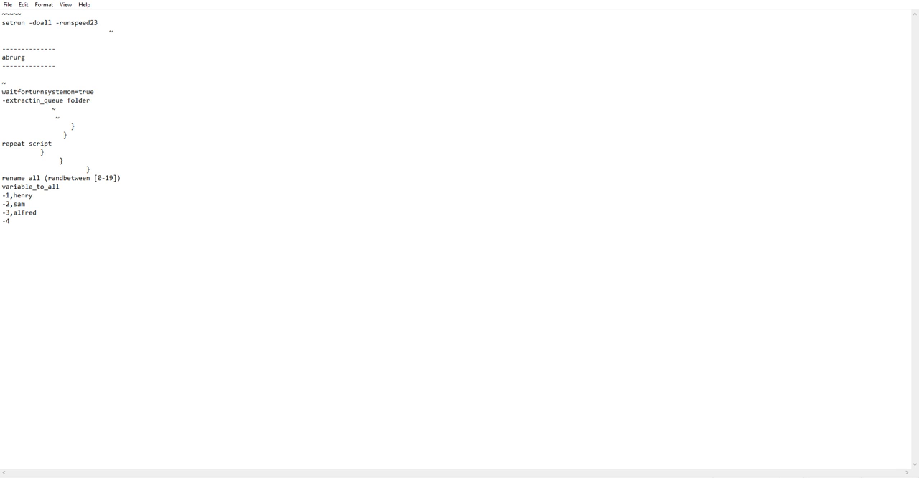
{"action": "type", "text": ",rac"}
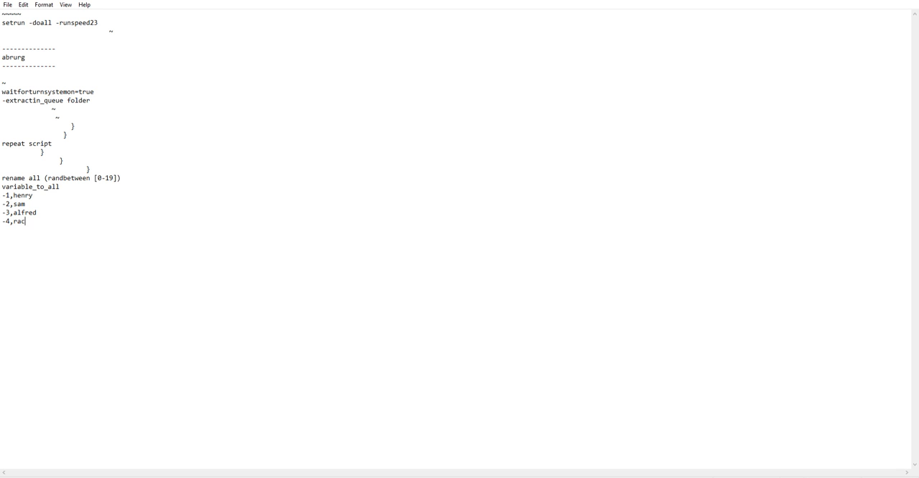
{"action": "key", "text": "Backspace"}
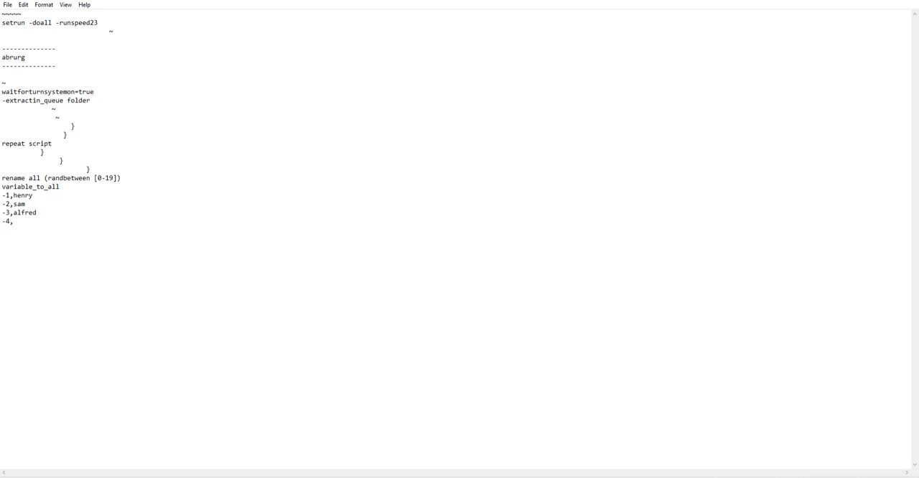
{"action": "type", "text": "j"}
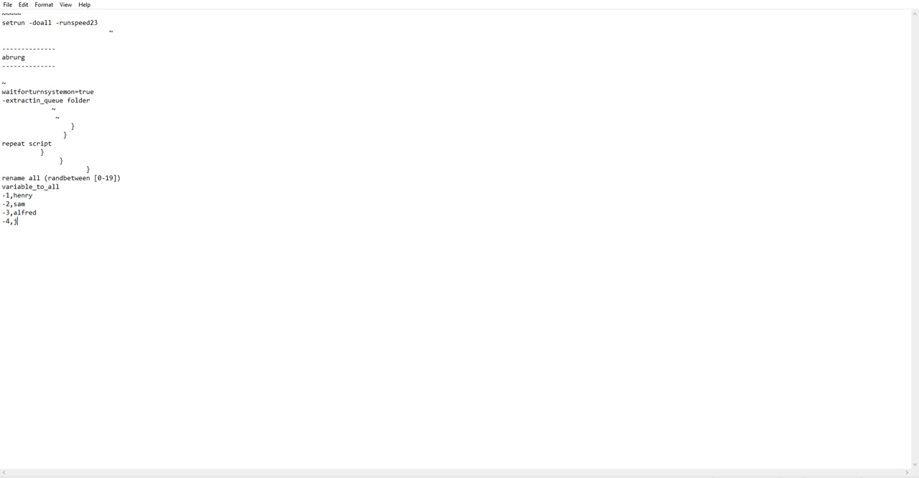
{"action": "type", "text": "ulie"}
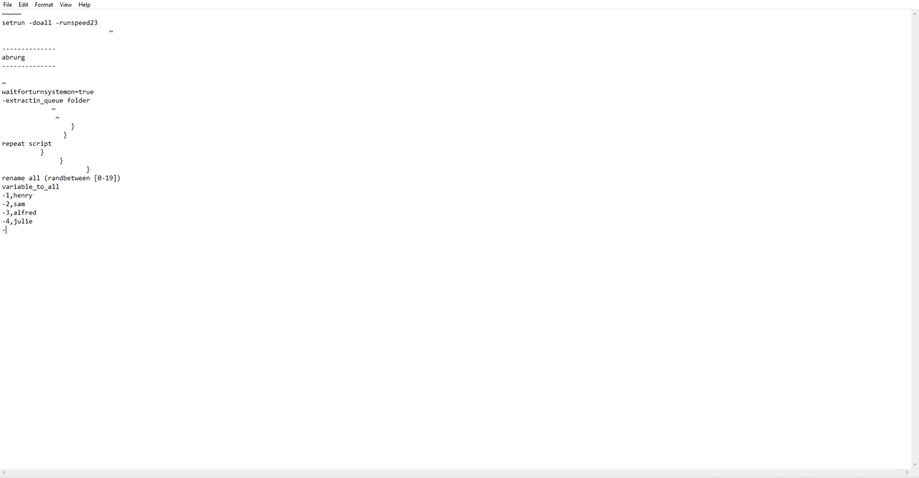
{"action": "type", "text": "5"}
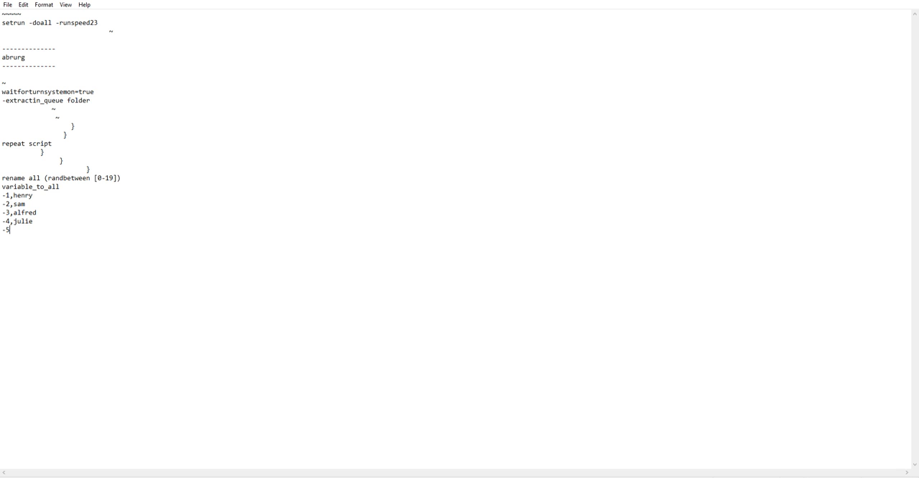
{"action": "type", "text": ",ma"}
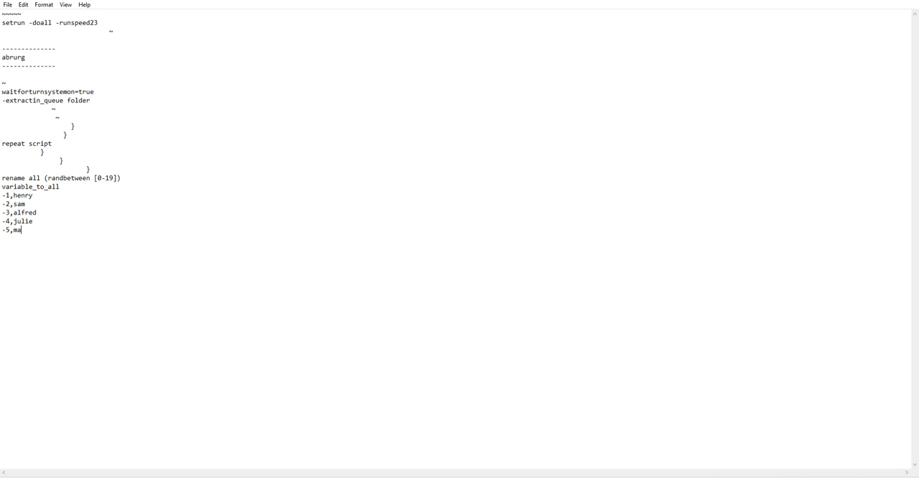
{"action": "type", "text": "xwell"}
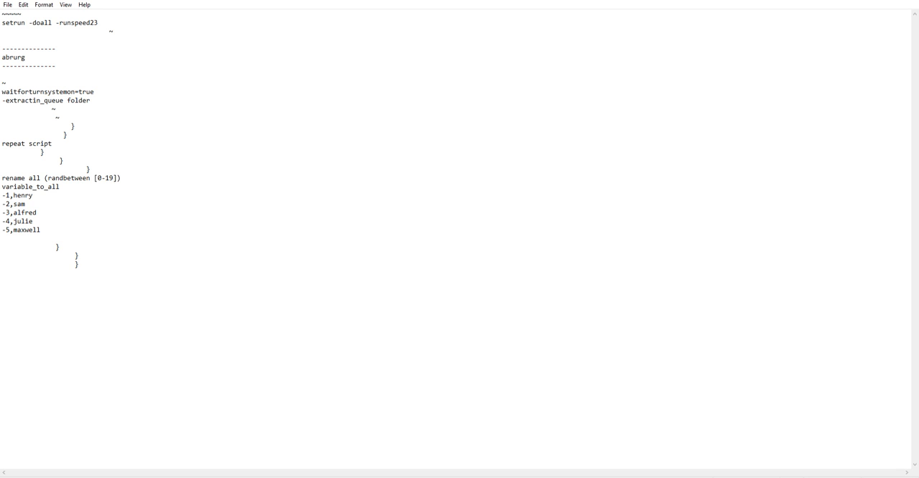
Type REPEAT, LOOP and PAUSE on separate lines, then a closing brace
{"action": "type", "text": "REPEAT"}
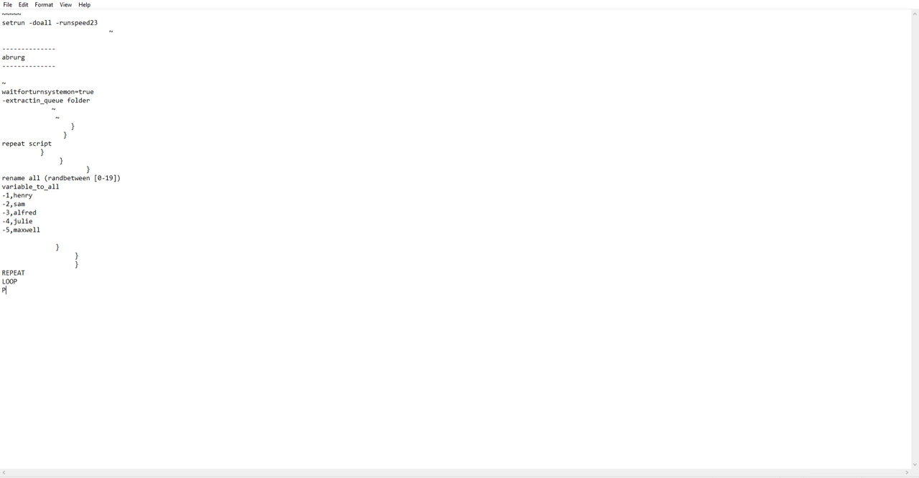
{"action": "type", "text": "AUSE"}
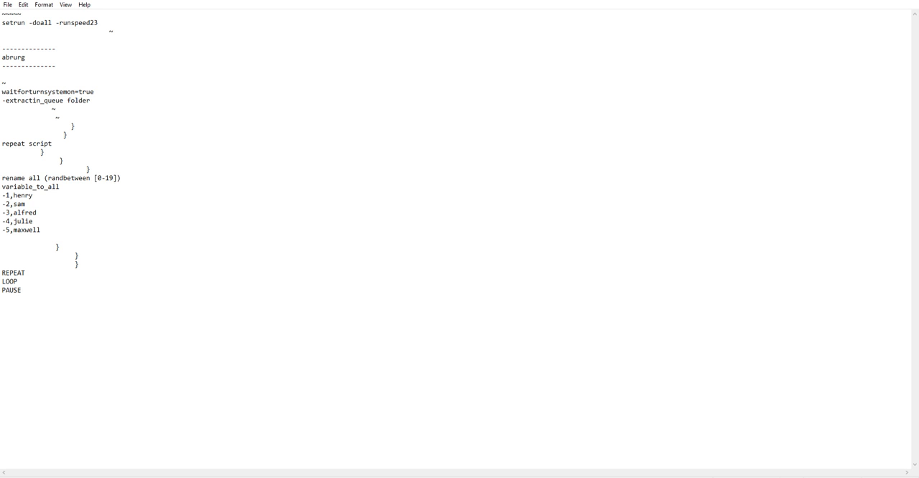
{"action": "type", "text": "}"}
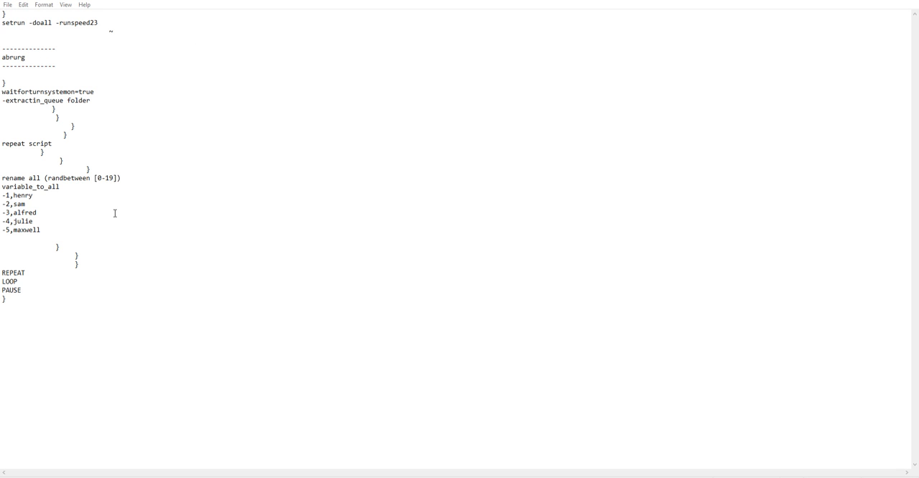
{"action": "mouse_move", "coordinate": [114, 213]}
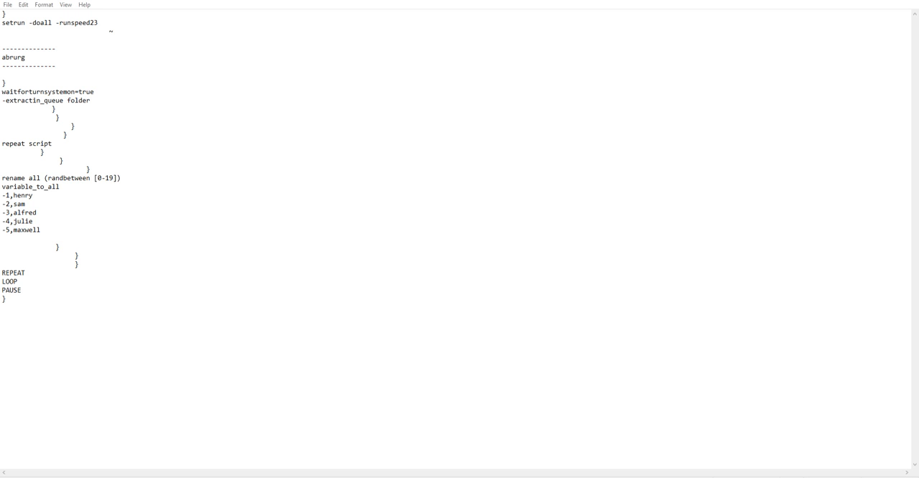
{"action": "mouse_move", "coordinate": [95, 227]}
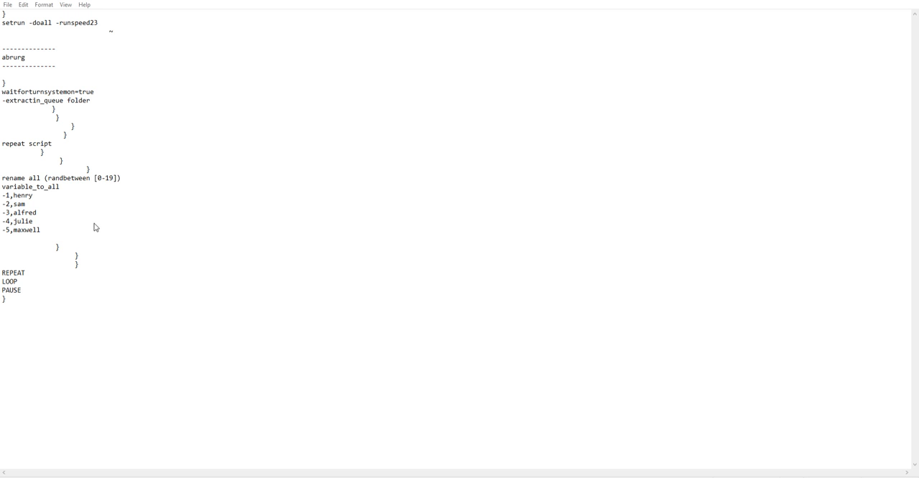
{"action": "mouse_move", "coordinate": [383, 247]}
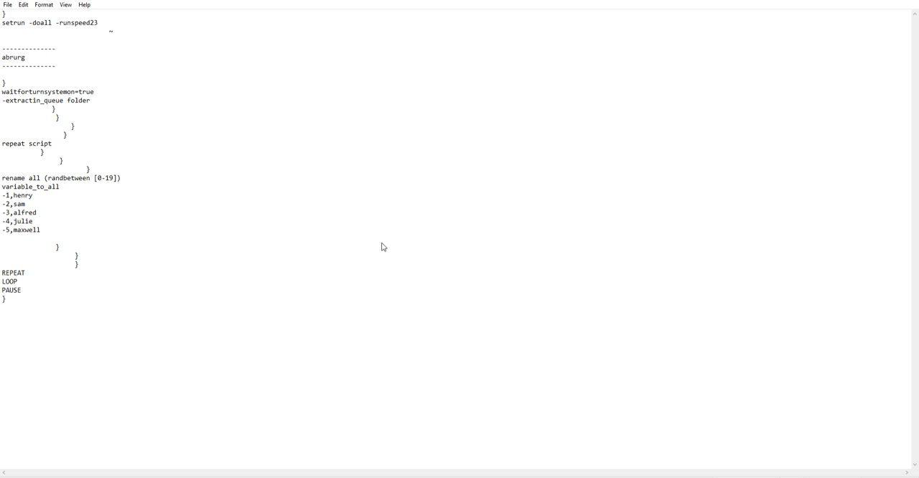
{"action": "mouse_move", "coordinate": [870, 66]}
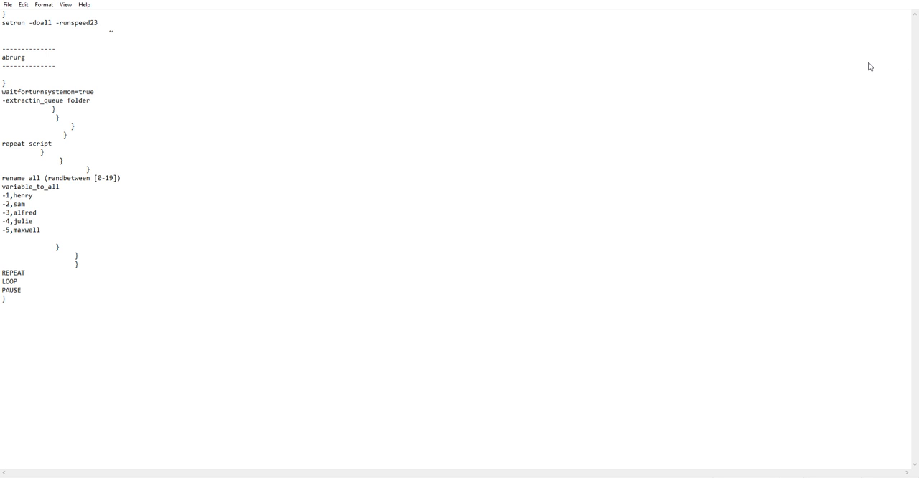